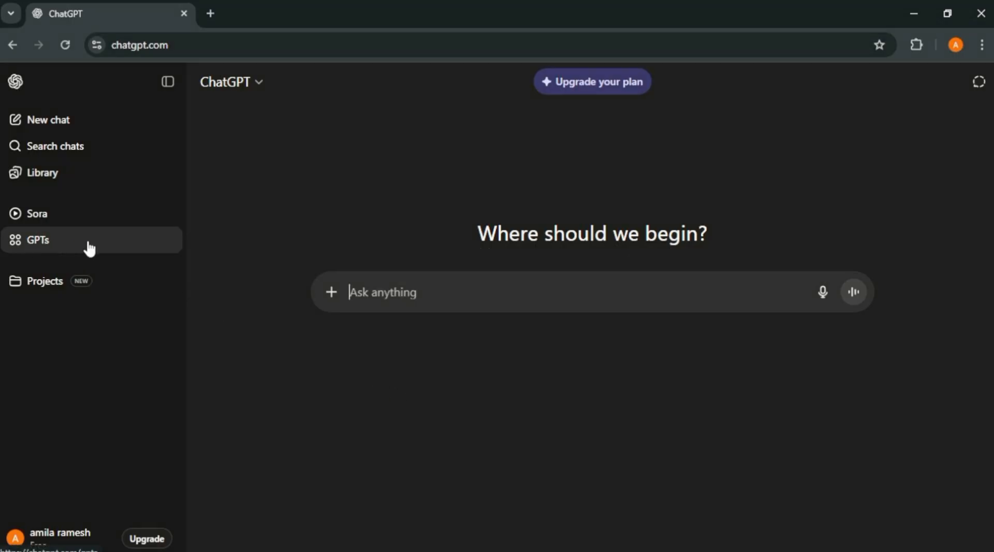
Search the GPTs directory for 'documentary style' image generators.
{"action": "left_click", "coordinate": [38, 240]}
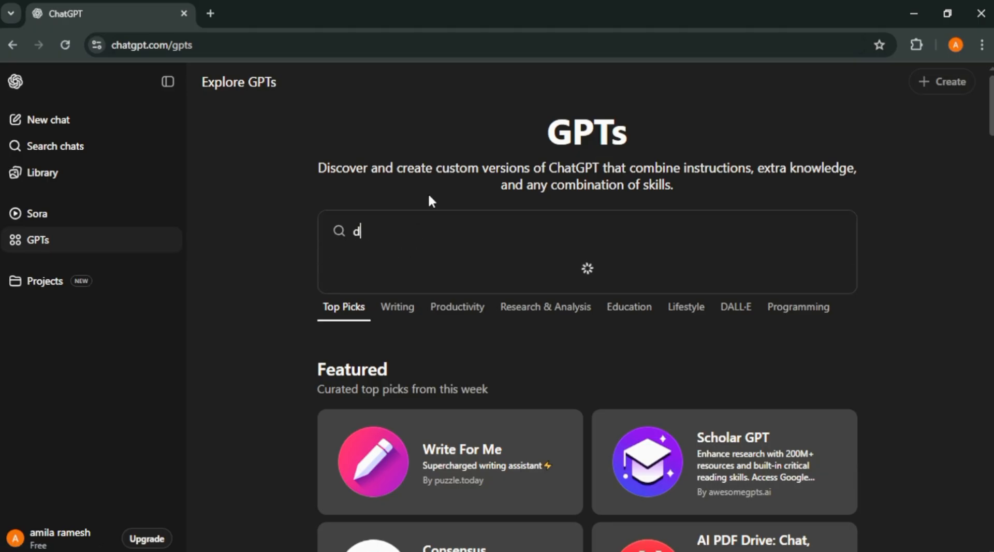
{"action": "type", "text": "ocumentary style"}
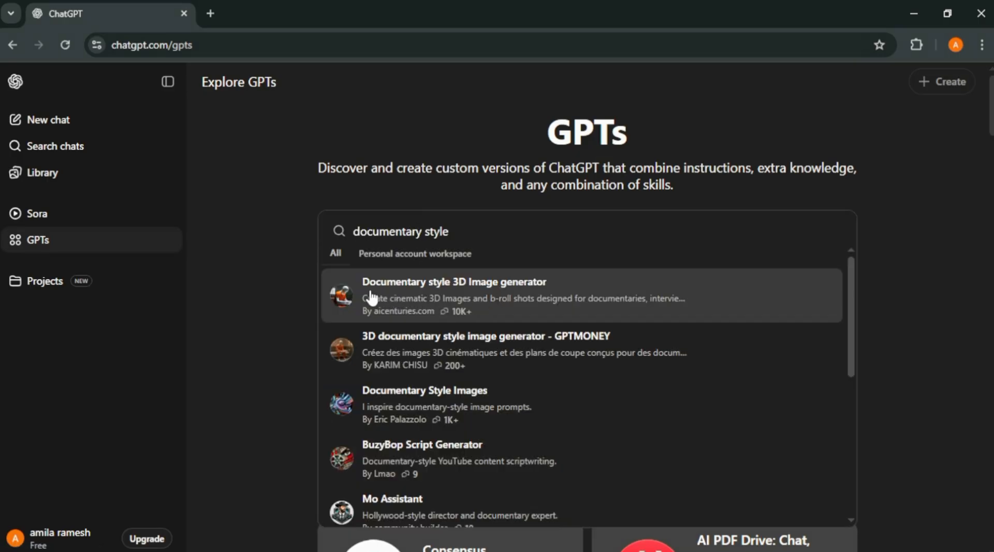
{"action": "mouse_move", "coordinate": [529, 297]}
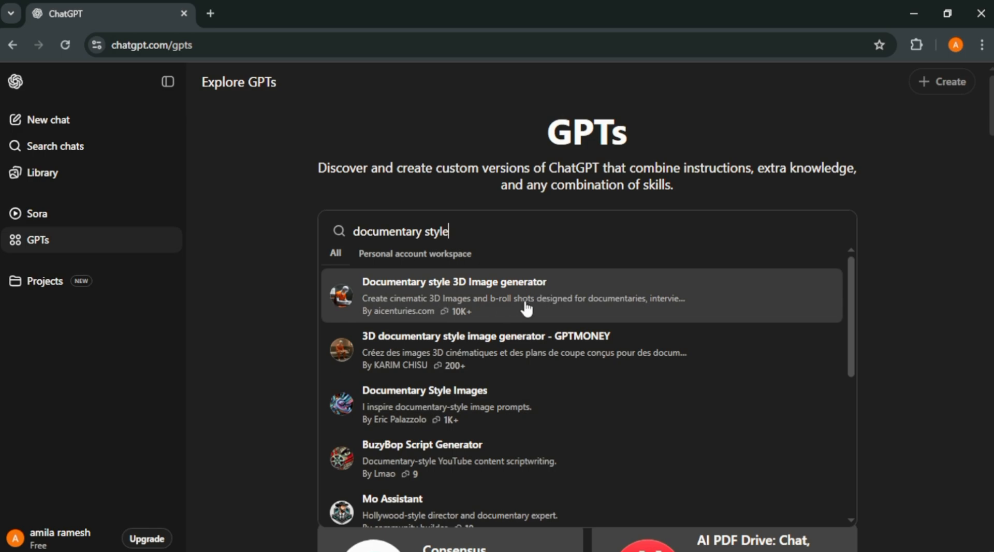
Open the Documentary style 3D Image generator and type a scene of a man in an orange jumpsuit doing push-ups.
{"action": "left_click", "coordinate": [526, 296]}
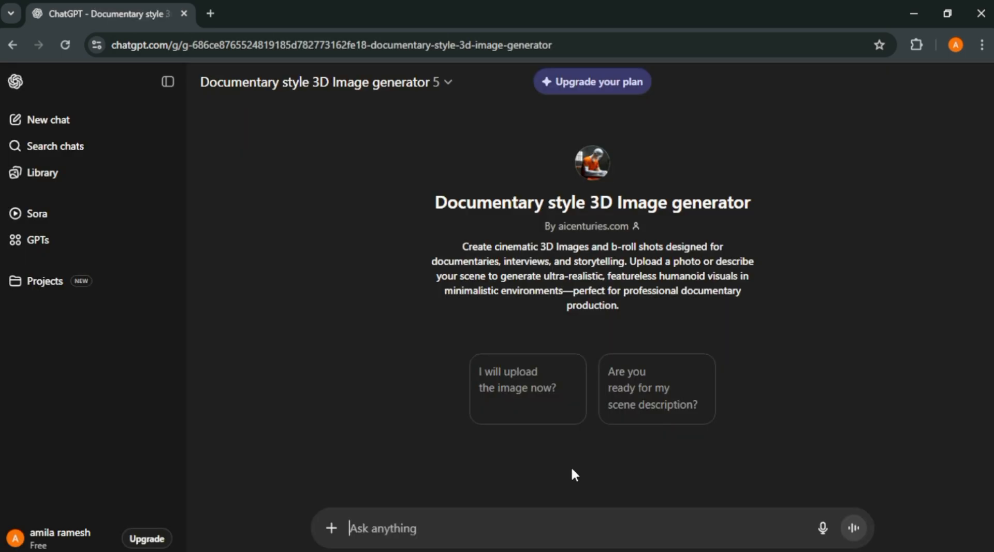
{"action": "mouse_move", "coordinate": [670, 389]}
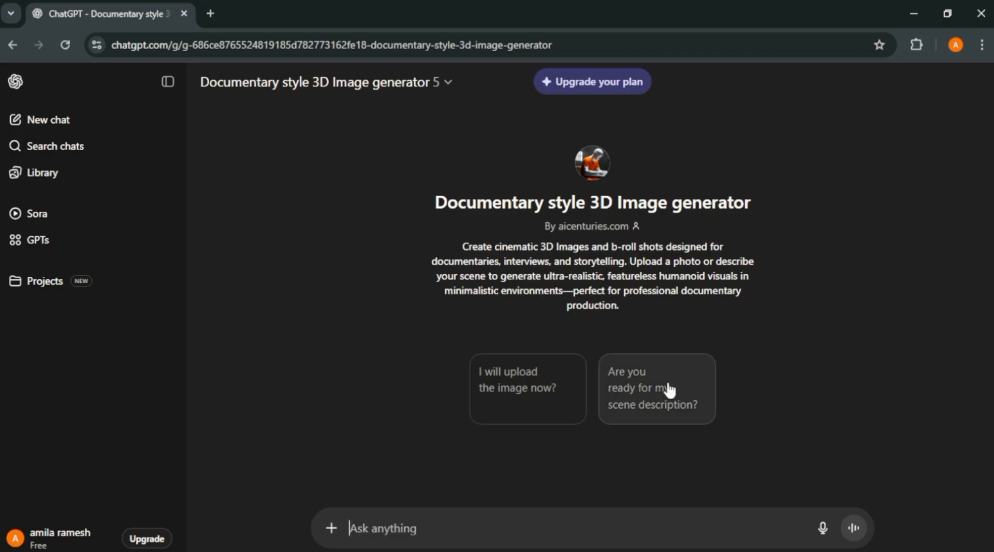
{"action": "left_click", "coordinate": [655, 388]}
{"action": "type", "text": "a man"}
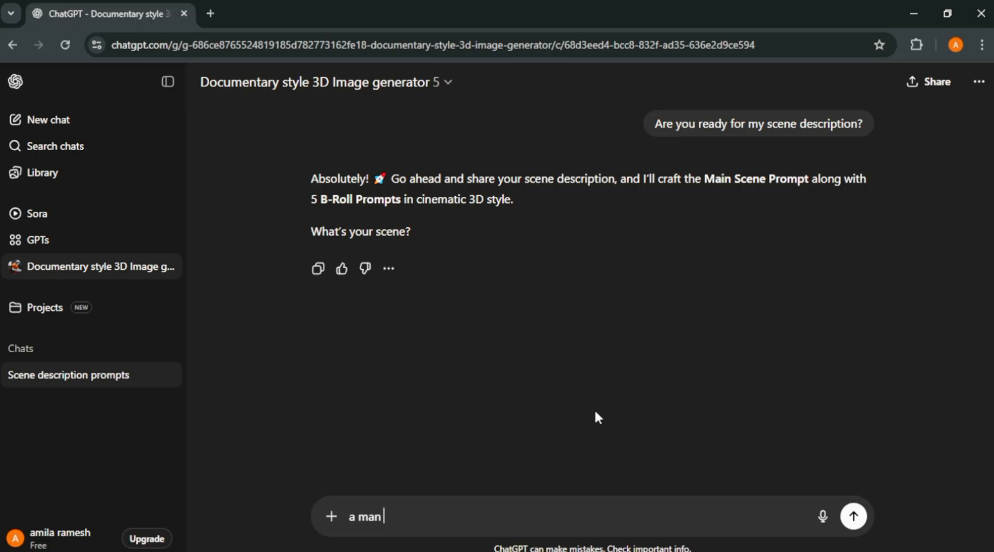
{"action": "type", "text": "in orange jum"}
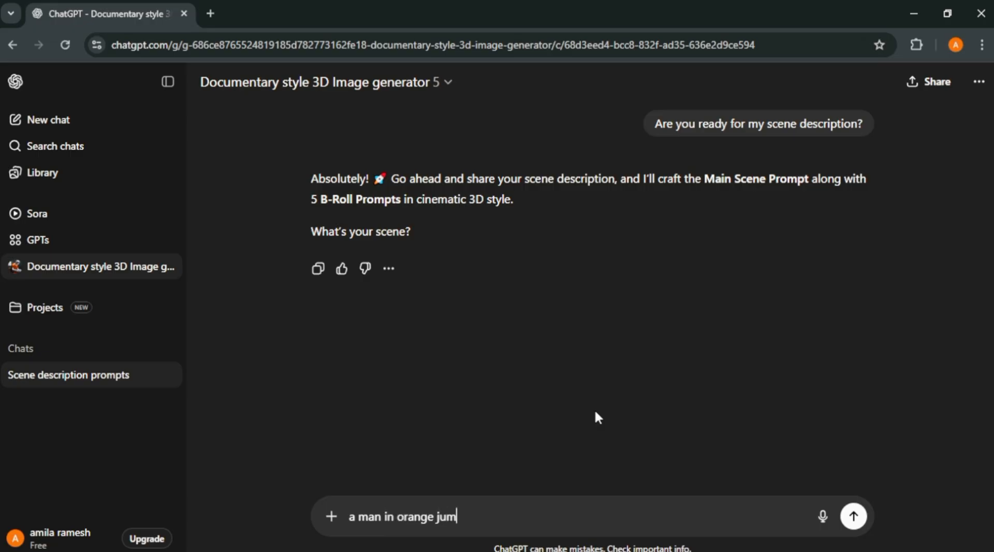
{"action": "type", "text": "p suit doin"}
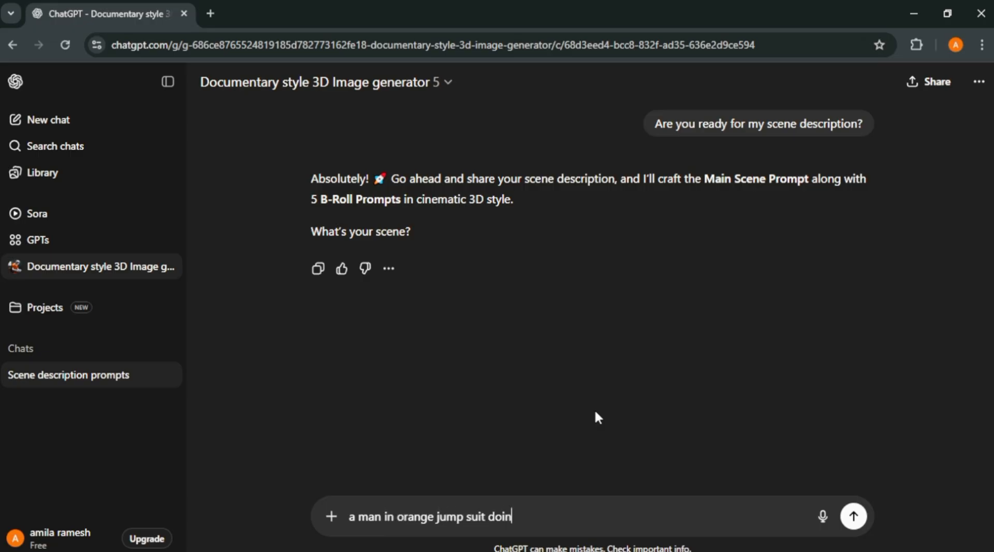
{"action": "type", "text": "g push ups in"}
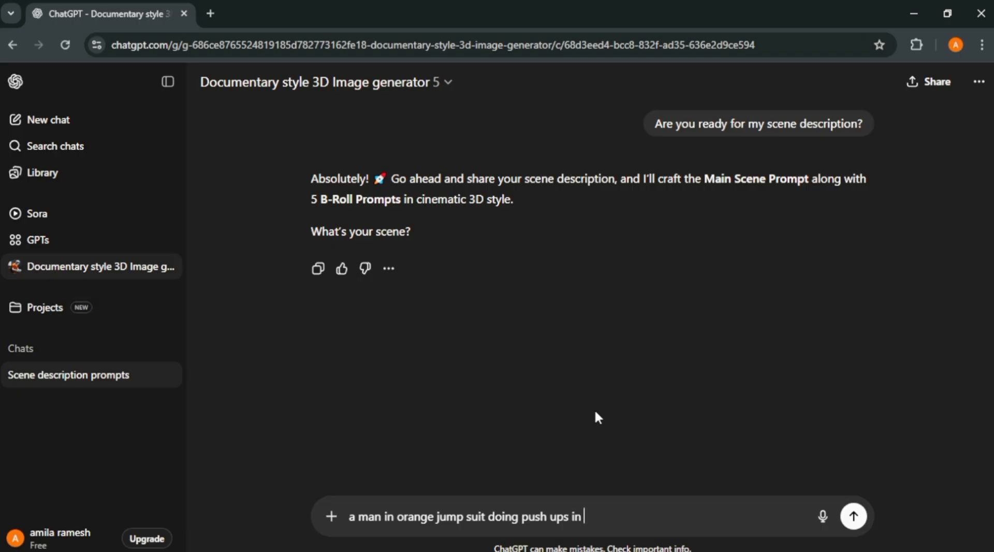
Send the push-up scene and scroll through the returned main scene and B-roll prompts.
{"action": "left_click", "coordinate": [853, 516]}
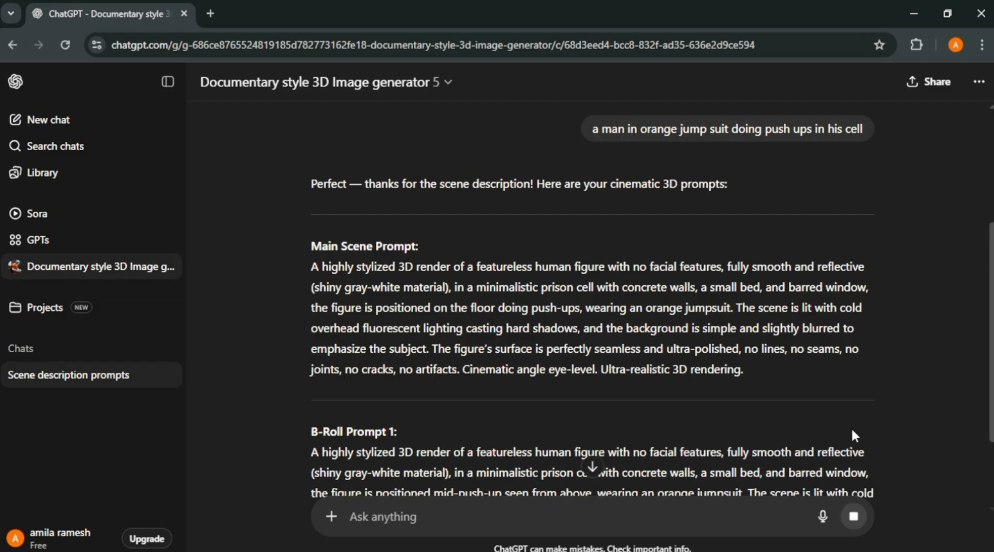
{"action": "scroll", "scroll_direction": "down", "scroll_amount": 3}
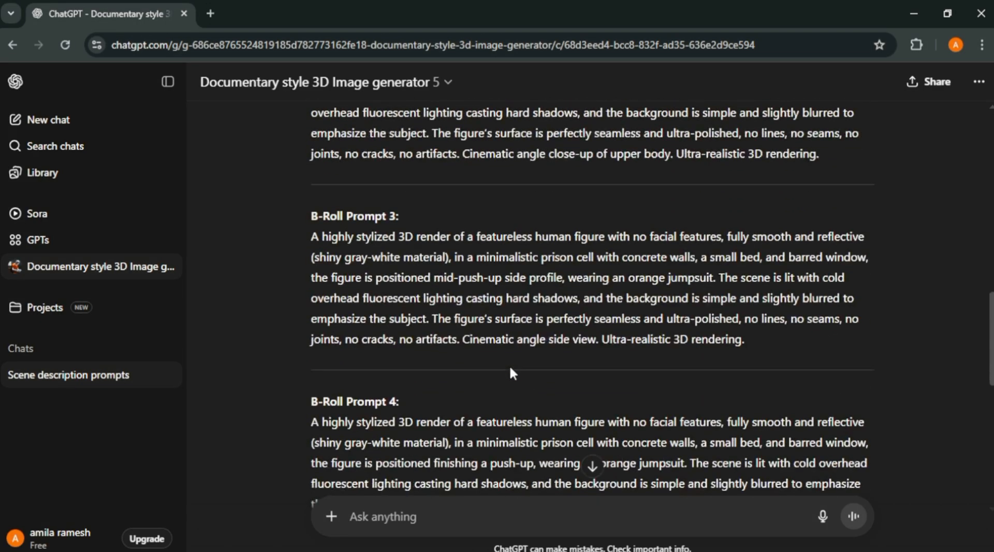
{"action": "scroll", "scroll_direction": "down", "scroll_amount": 3}
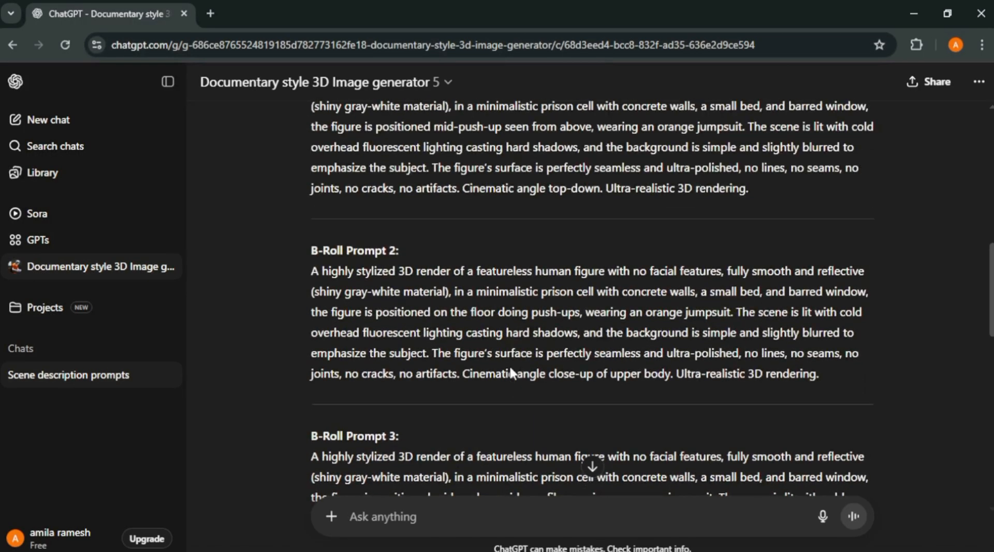
{"action": "scroll", "scroll_direction": "up", "scroll_amount": 3}
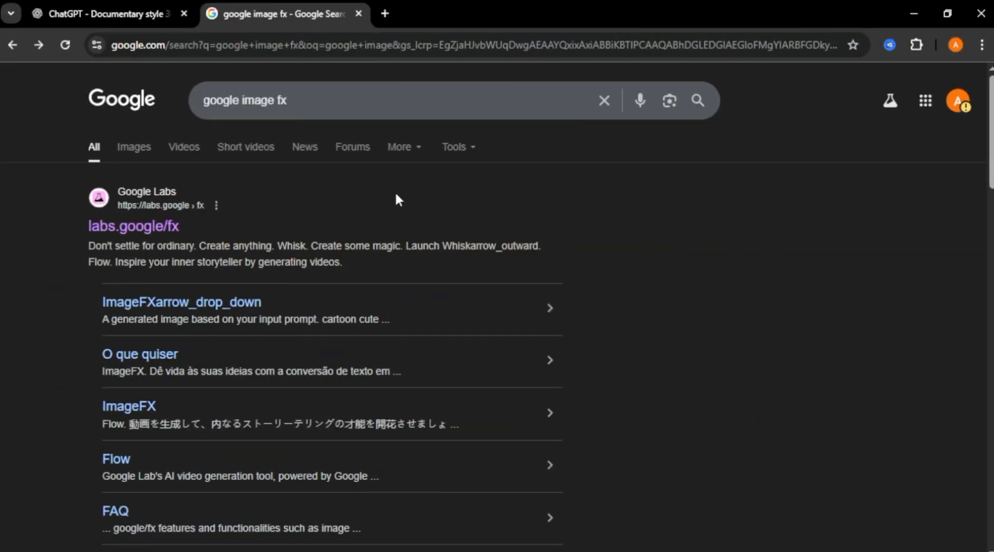
Open the labs.google/fx result from Google Search.
{"action": "left_click", "coordinate": [133, 226]}
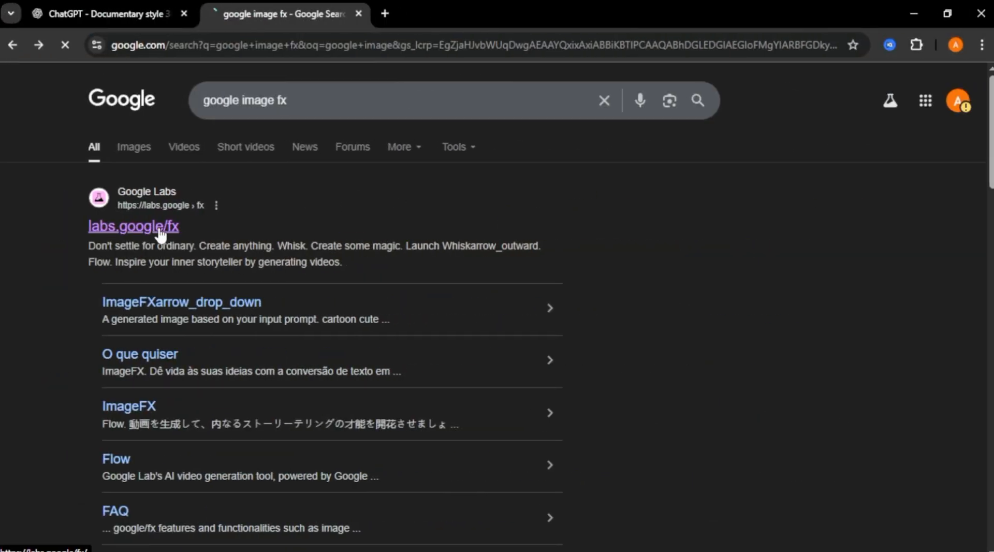
{"action": "left_click", "coordinate": [133, 226]}
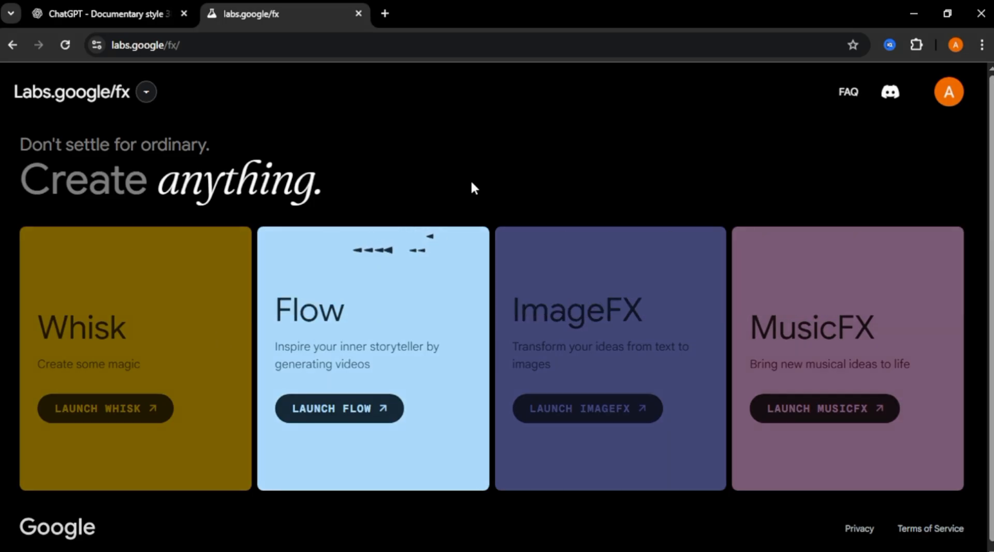
Launch ImageFX and paste the copied ChatGPT scene prompt into its prompt box.
{"action": "left_click", "coordinate": [587, 408]}
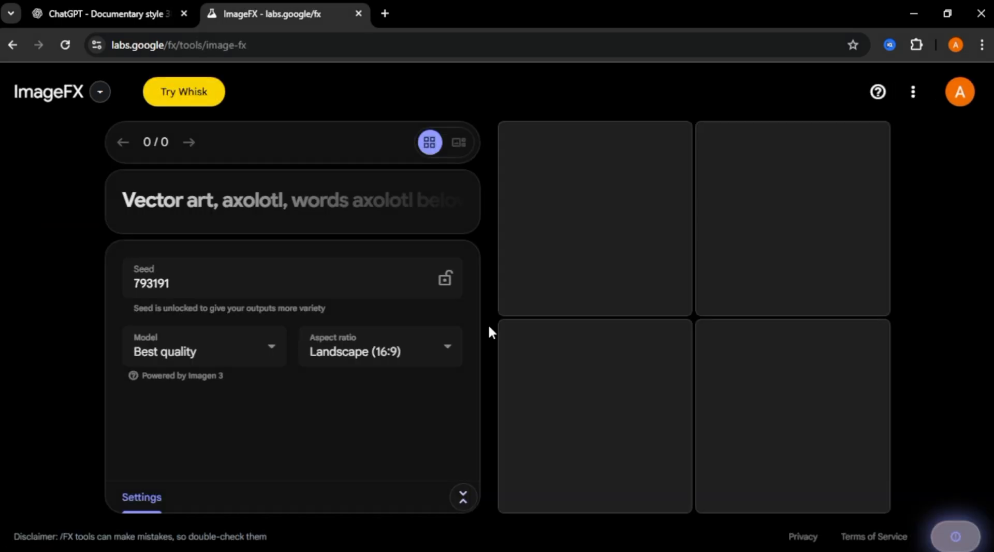
{"action": "mouse_move", "coordinate": [311, 219]}
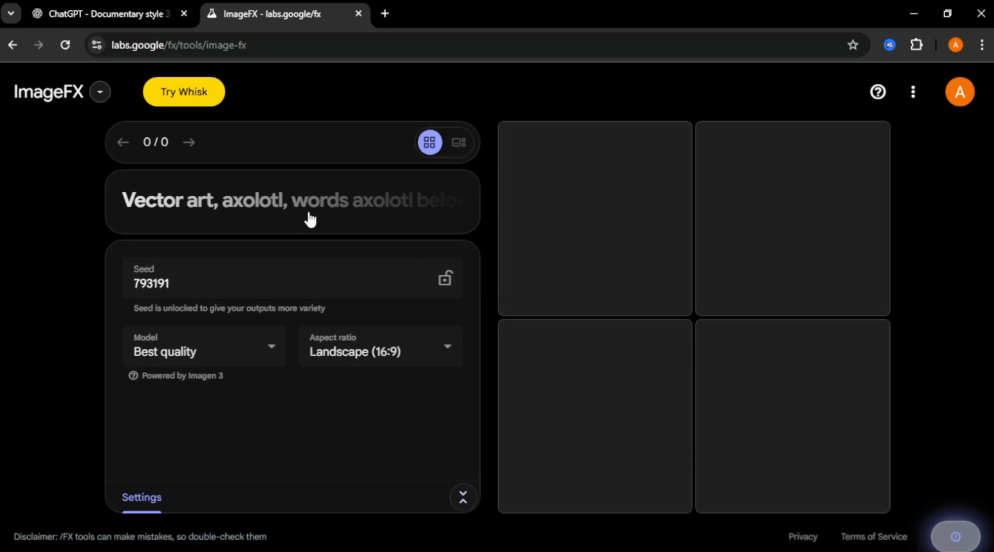
{"action": "left_click", "coordinate": [292, 201]}
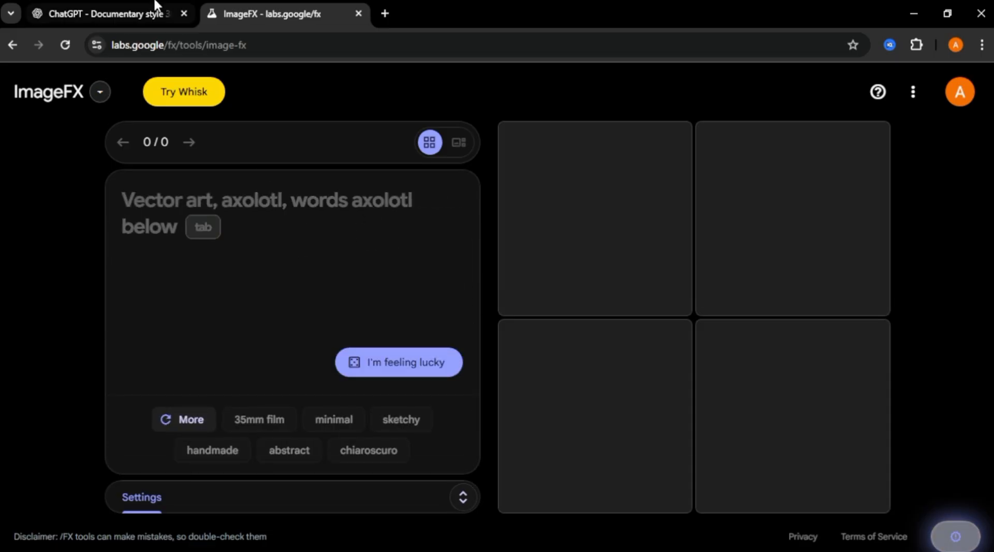
{"action": "left_click", "coordinate": [108, 14]}
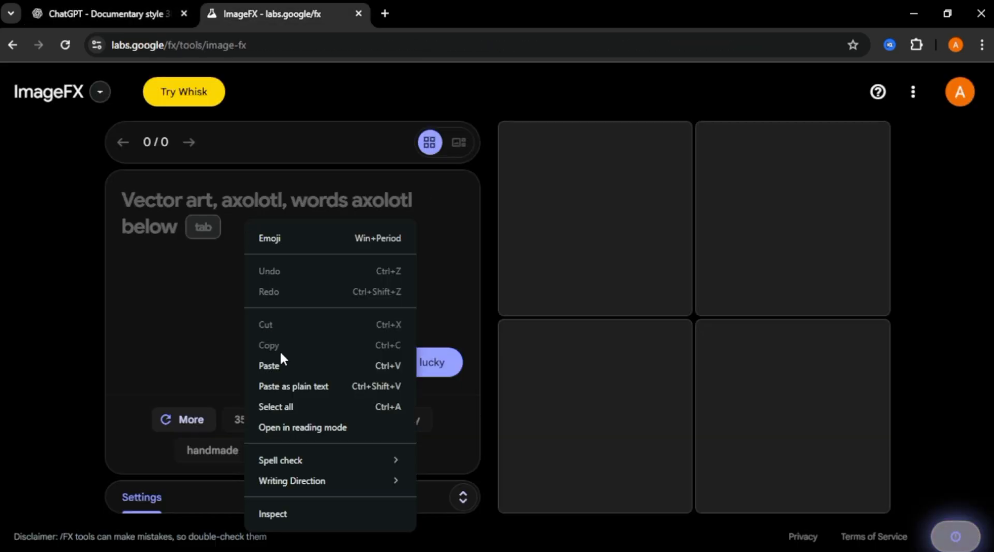
{"action": "left_click", "coordinate": [268, 365]}
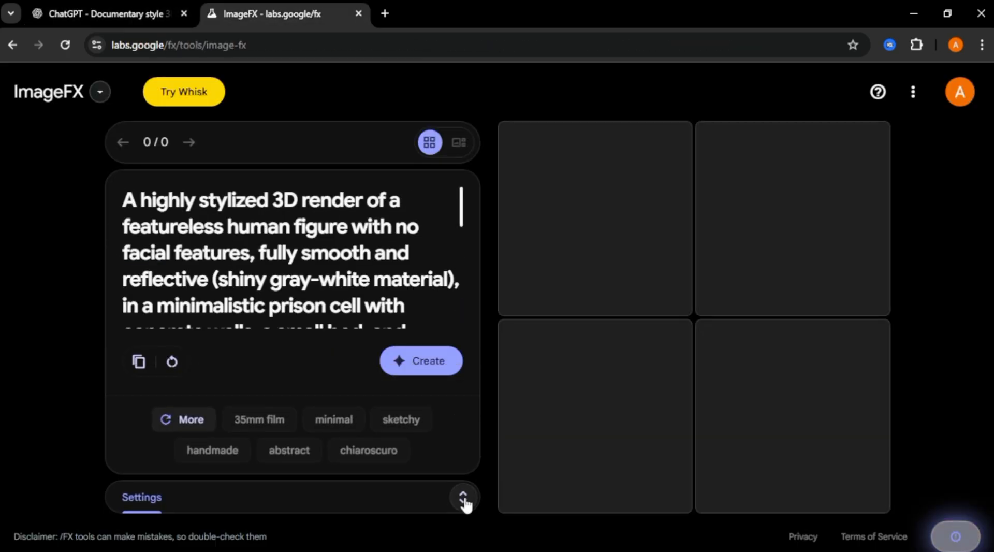
Set the ImageFX aspect ratio to Landscape (16:9).
{"action": "left_click", "coordinate": [463, 497]}
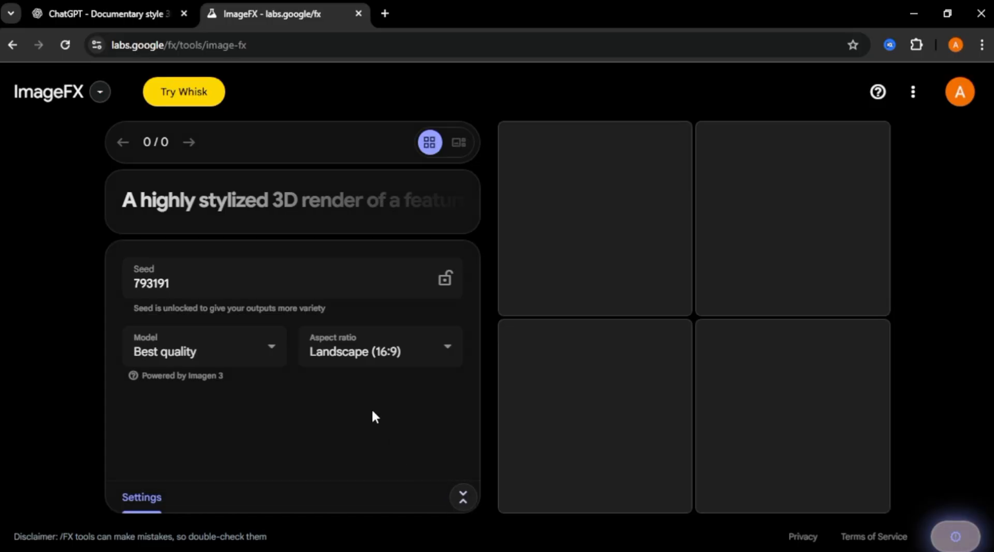
{"action": "left_click", "coordinate": [379, 351]}
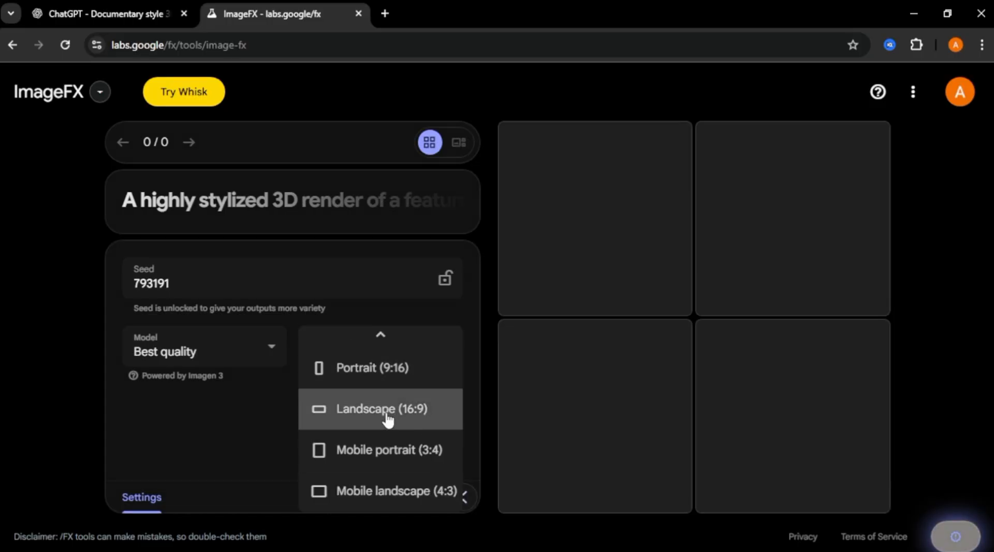
{"action": "left_click", "coordinate": [381, 408]}
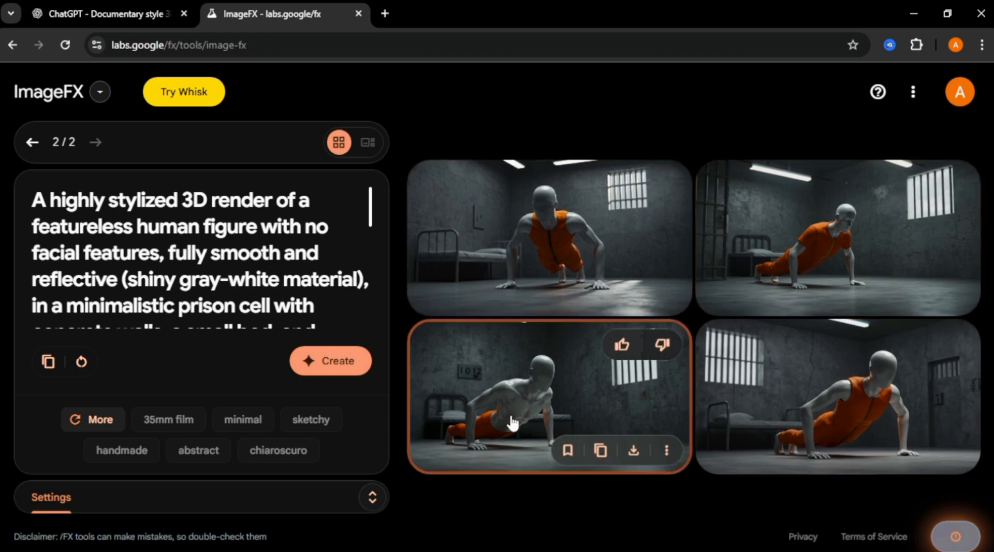
{"action": "mouse_move", "coordinate": [542, 371]}
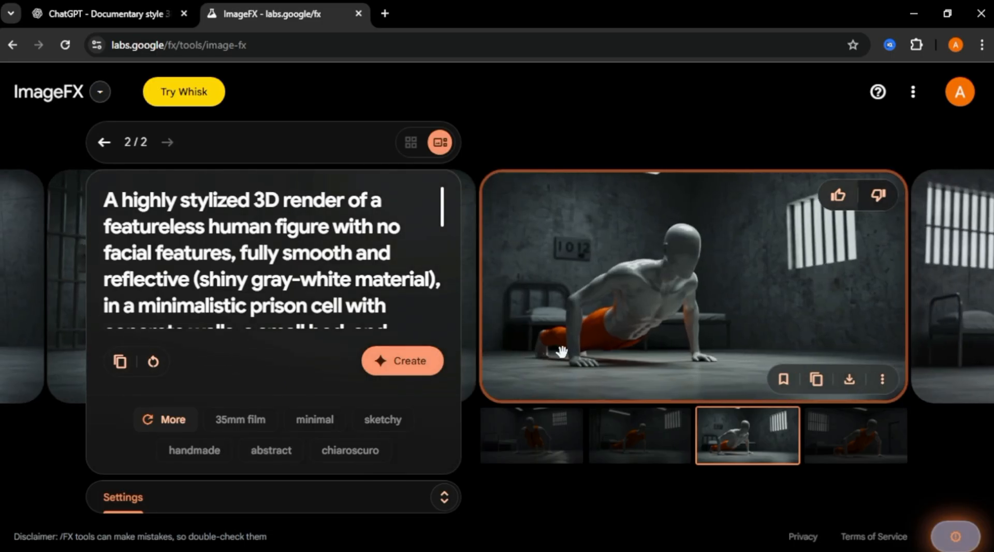
{"action": "mouse_move", "coordinate": [759, 315]}
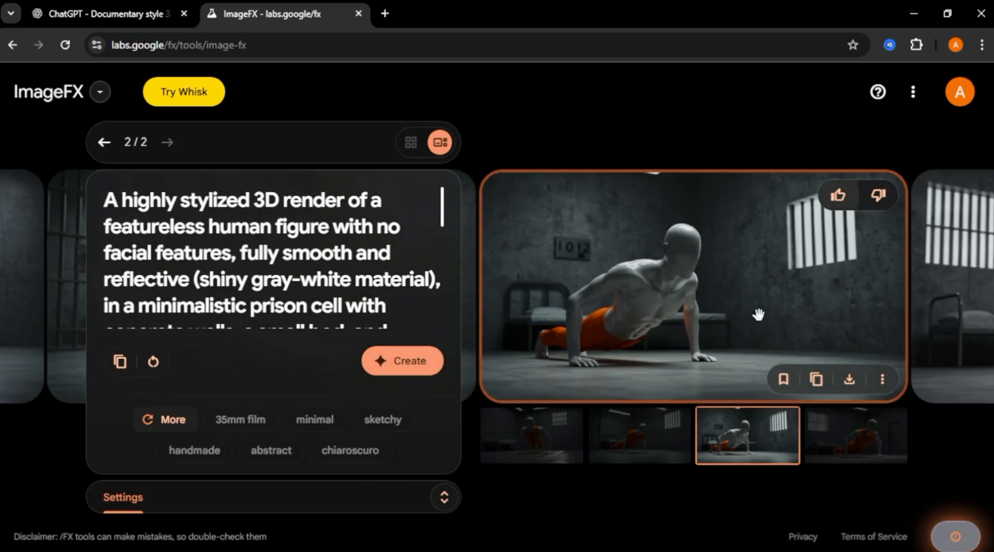
Download the enlarged push-up render from ImageFX.
{"action": "left_click", "coordinate": [849, 380]}
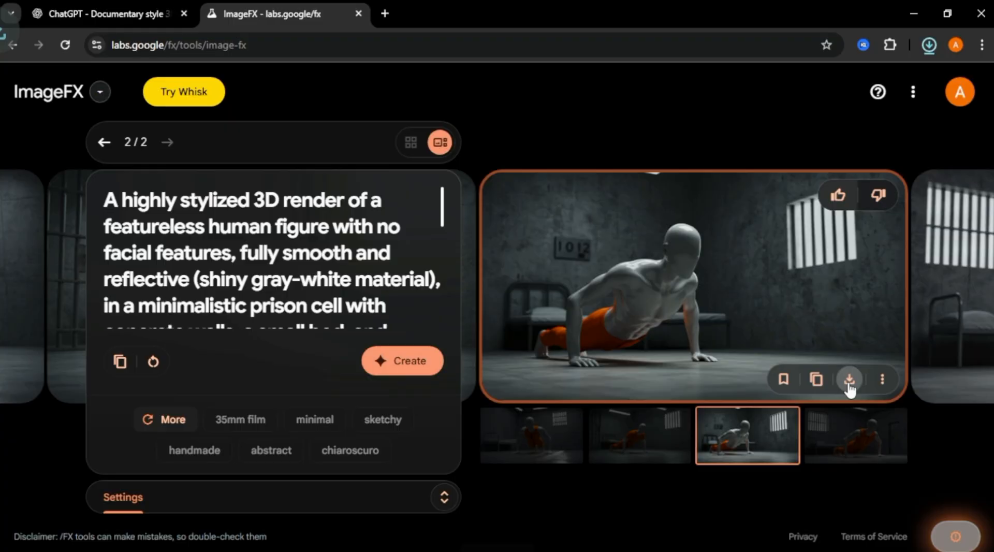
Search for OpenArt AI in a new tab and open its Create Image page.
{"action": "left_click", "coordinate": [559, 13]}
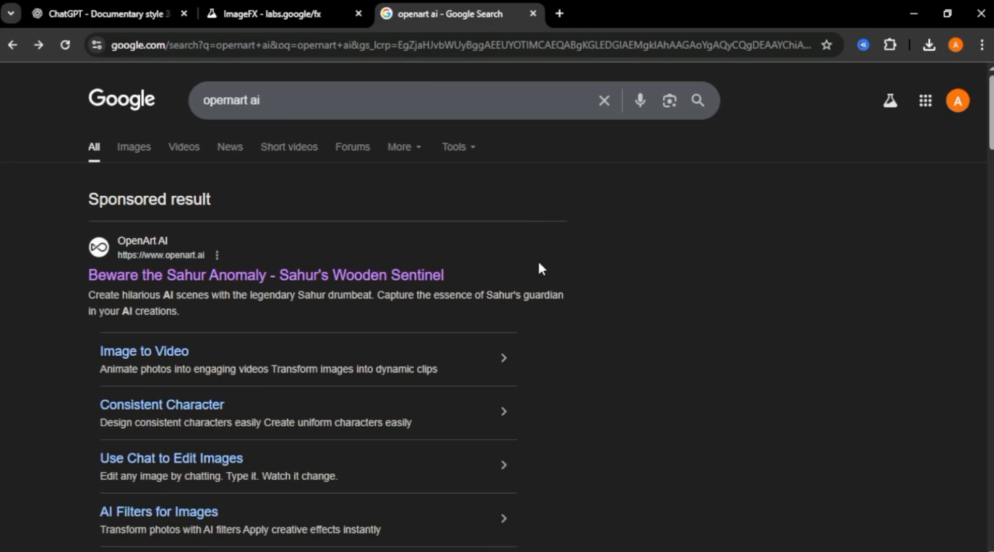
{"action": "mouse_move", "coordinate": [209, 275]}
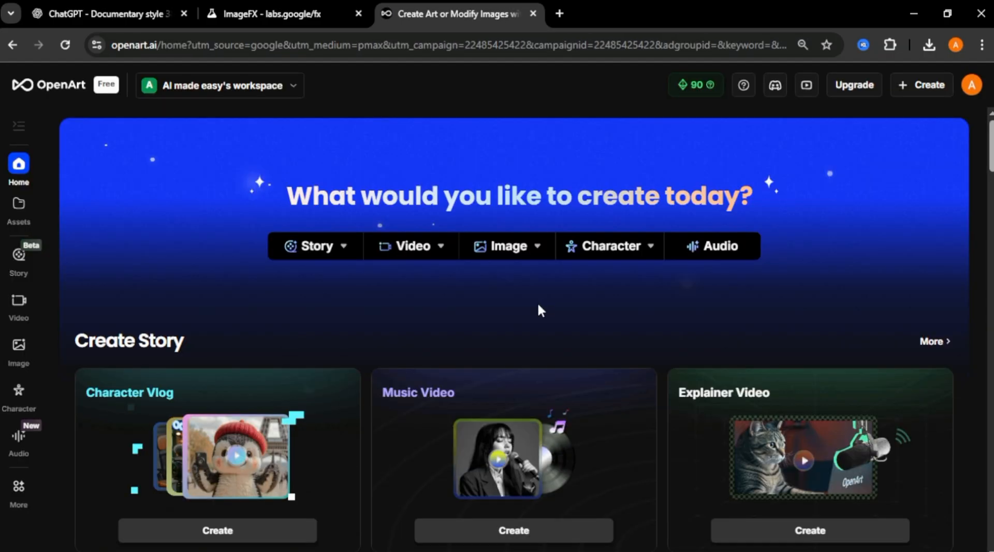
{"action": "left_click", "coordinate": [412, 246]}
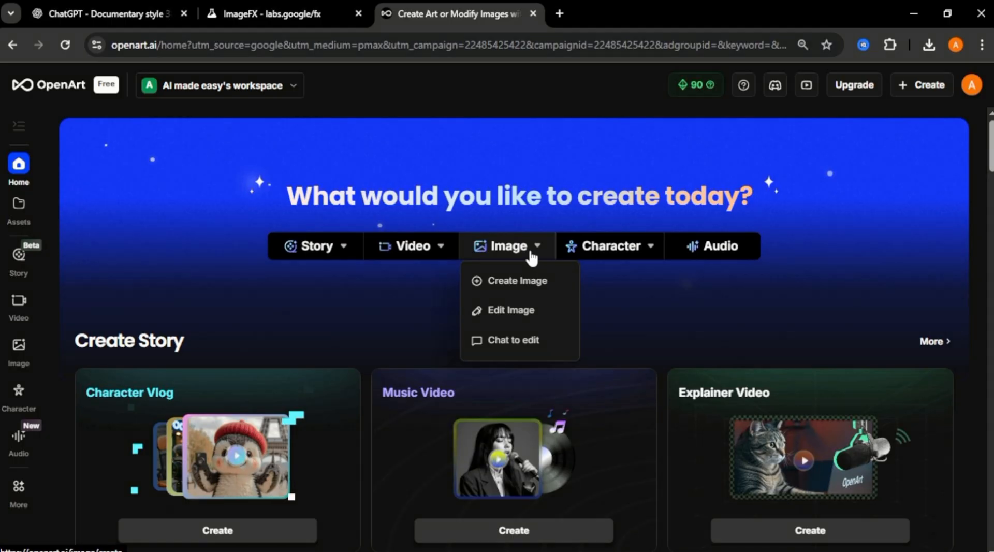
{"action": "left_click", "coordinate": [517, 280]}
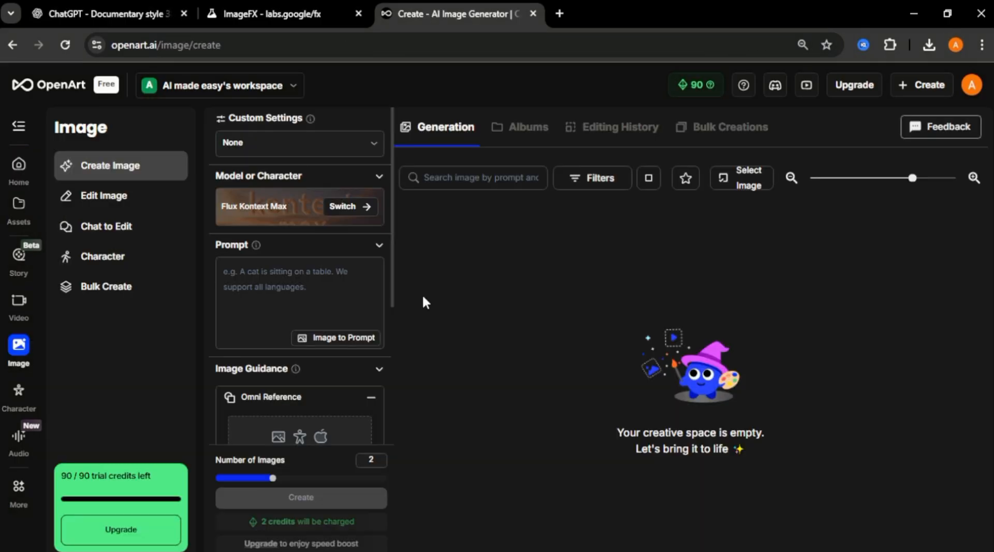
{"action": "mouse_move", "coordinate": [348, 213]}
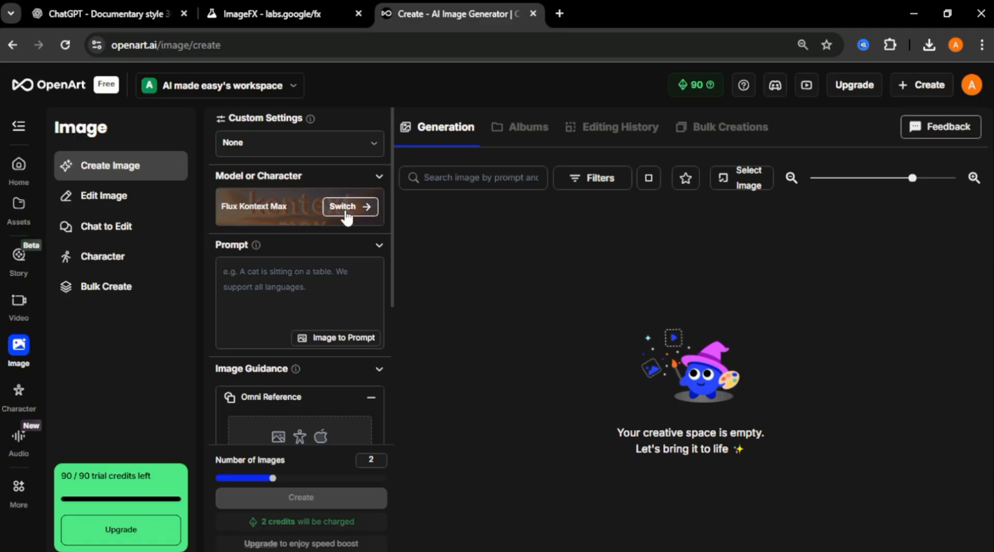
Browse the Public Models gallery and select Imagen 3 as the model.
{"action": "left_click", "coordinate": [347, 206]}
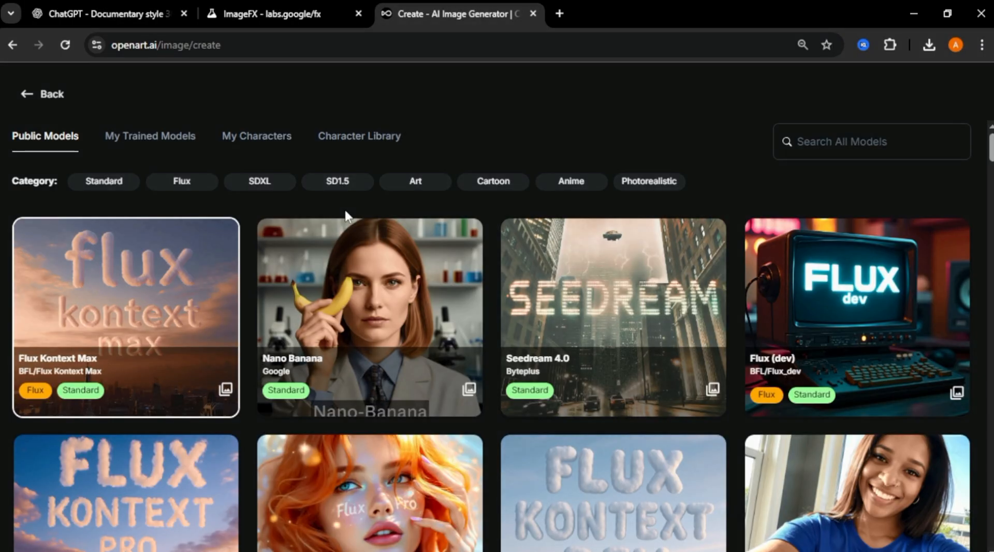
{"action": "scroll", "scroll_direction": "down", "scroll_amount": 3}
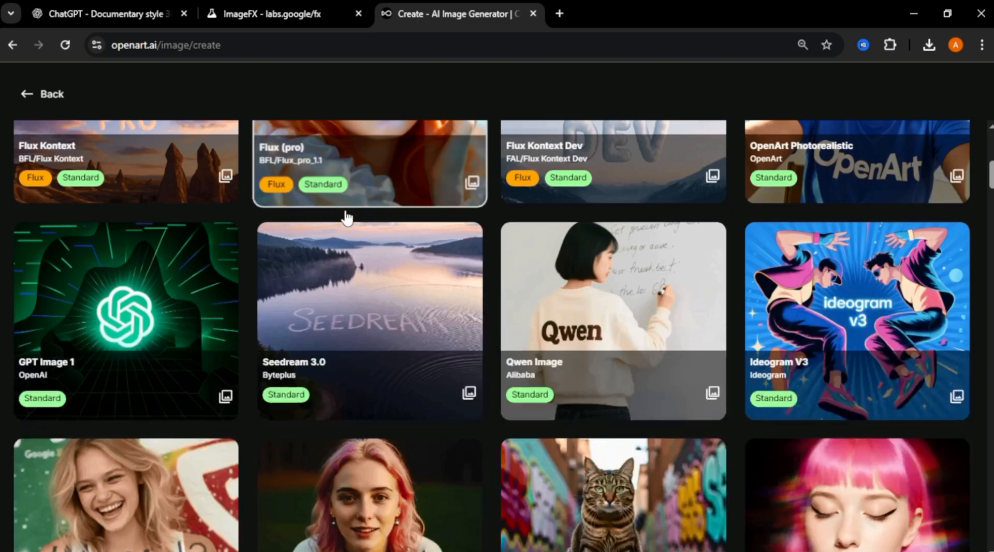
{"action": "scroll", "scroll_direction": "down", "scroll_amount": 3}
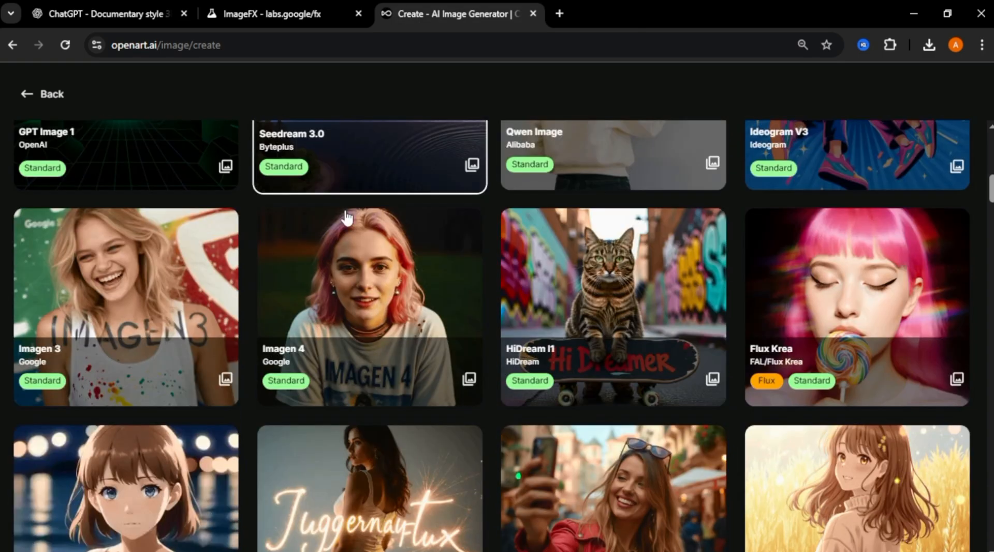
{"action": "mouse_move", "coordinate": [174, 277]}
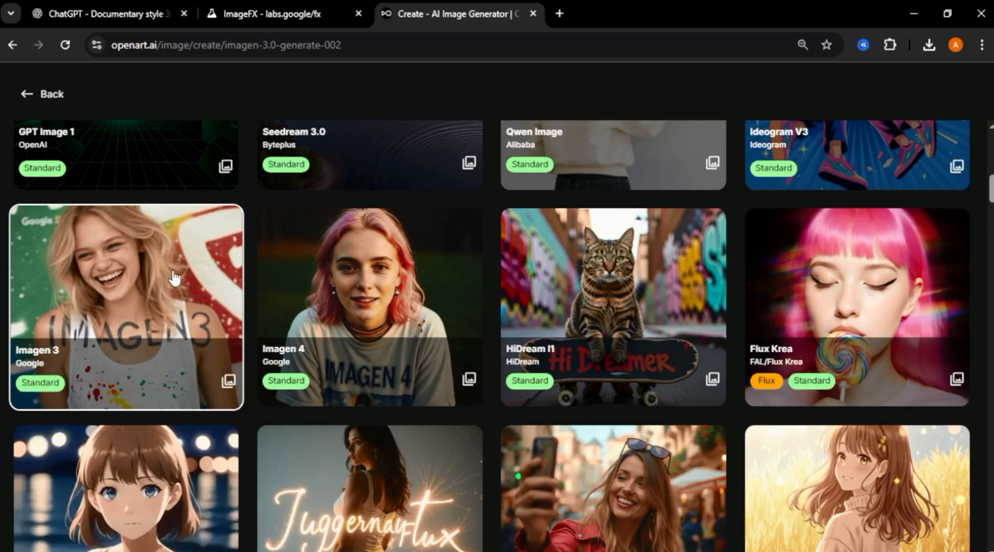
{"action": "left_click", "coordinate": [124, 306]}
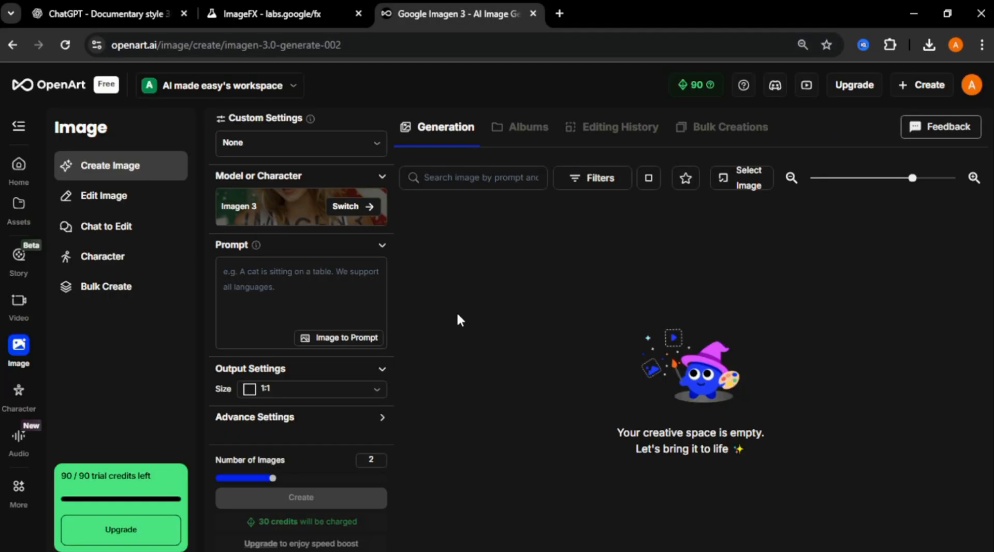
{"action": "mouse_move", "coordinate": [399, 291]}
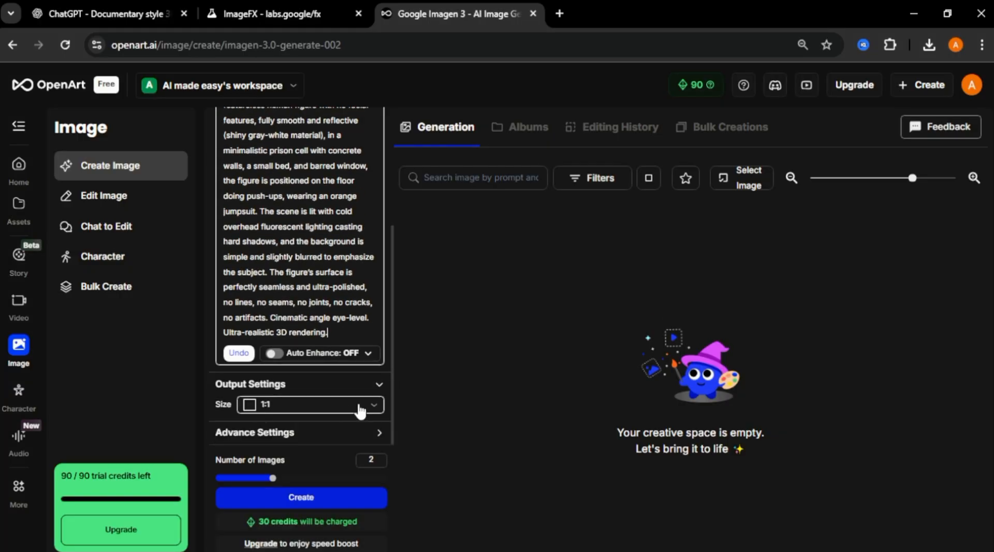
Generate 16:9 Imagen 3 push-up renders, then preview one and close it.
{"action": "left_click", "coordinate": [300, 498]}
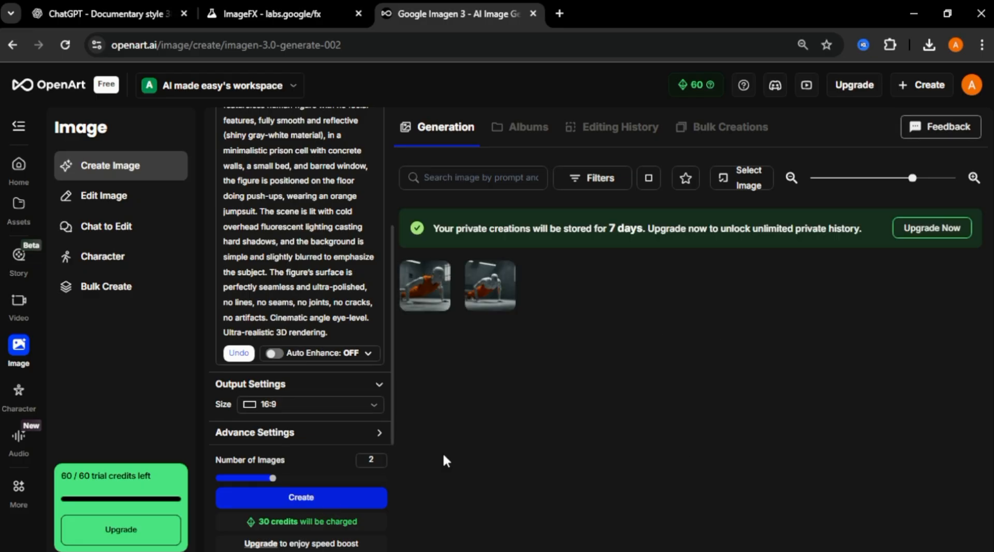
{"action": "left_click", "coordinate": [424, 285]}
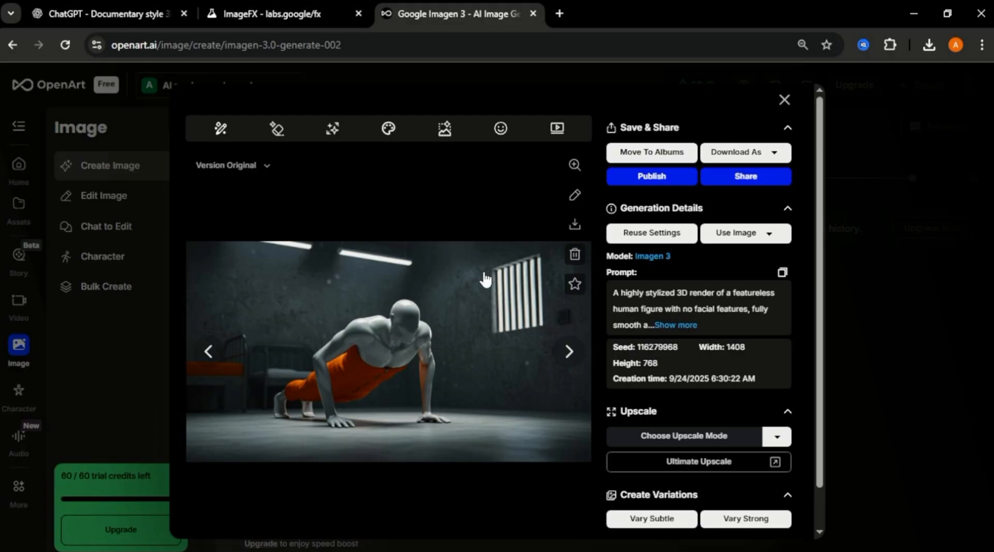
{"action": "left_click", "coordinate": [785, 99]}
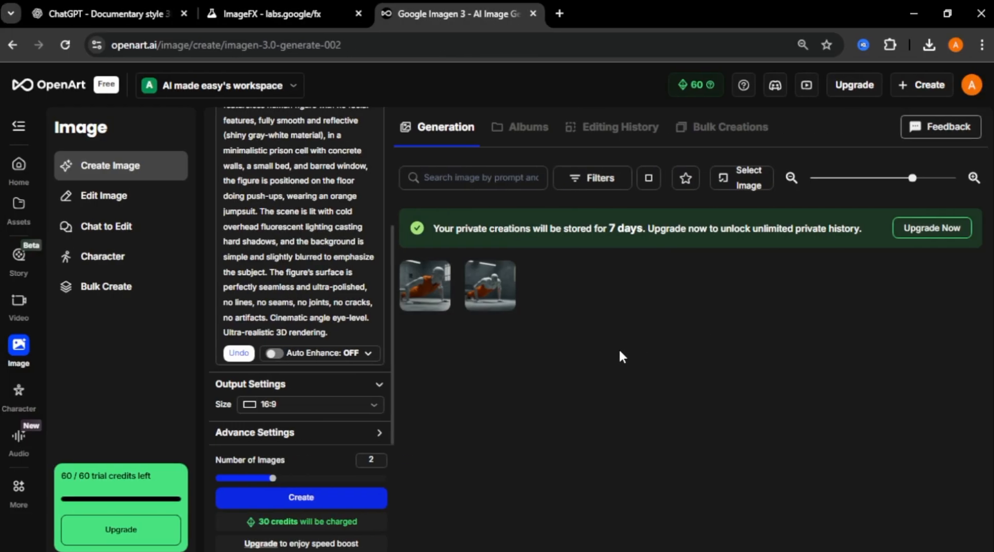
{"action": "mouse_move", "coordinate": [50, 89]}
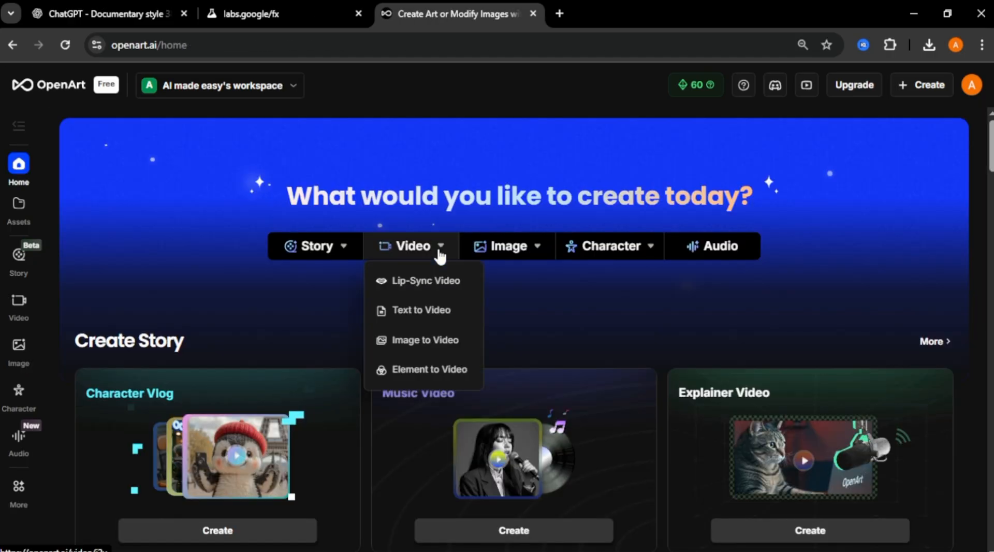
Open Image to Video and load the push-up render as the start frame.
{"action": "left_click", "coordinate": [426, 340]}
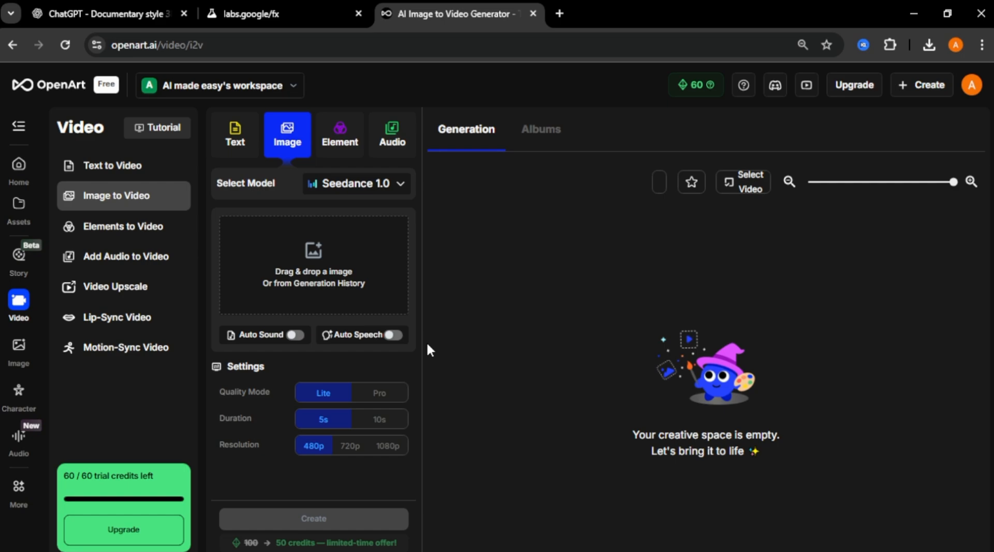
{"action": "mouse_move", "coordinate": [347, 292]}
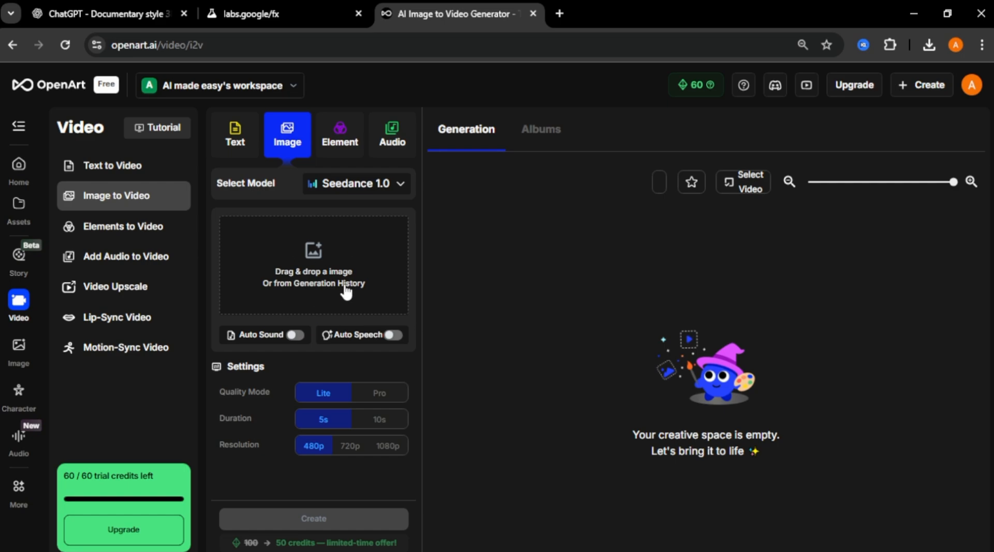
{"action": "left_click", "coordinate": [313, 263]}
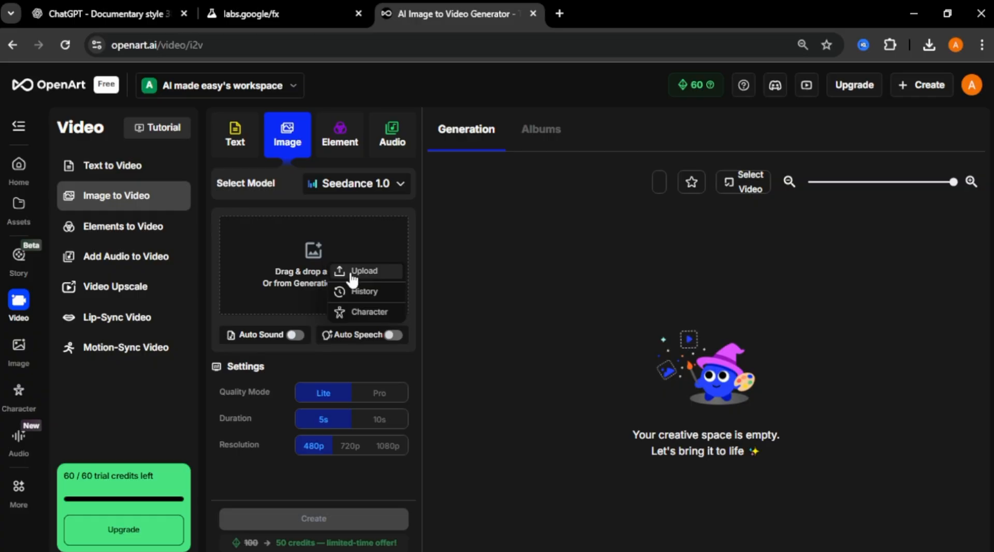
{"action": "left_click", "coordinate": [364, 271]}
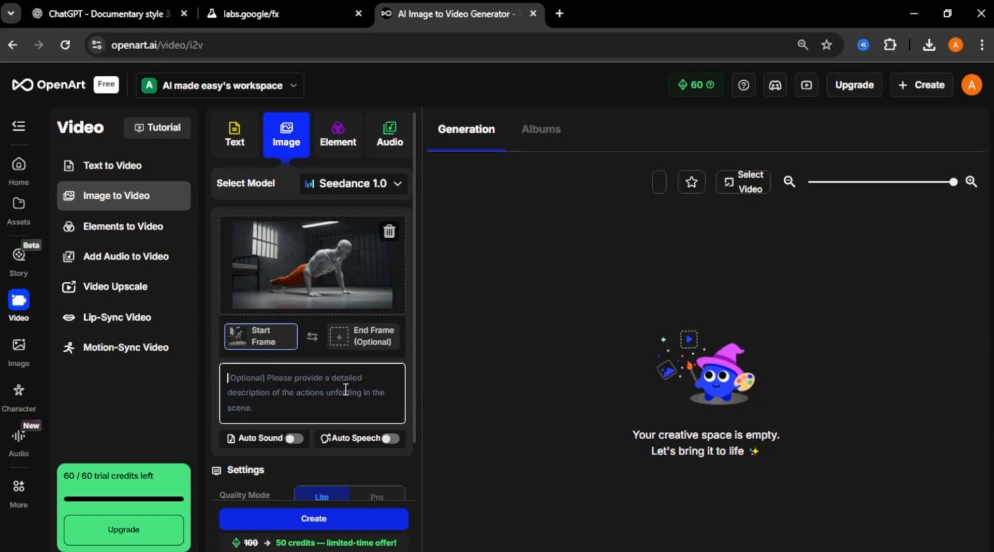
Enter the video prompt 'man doing slow push ups and camera slowly zooming in' and open the model list.
{"action": "type", "text": "man doing slow push ups"}
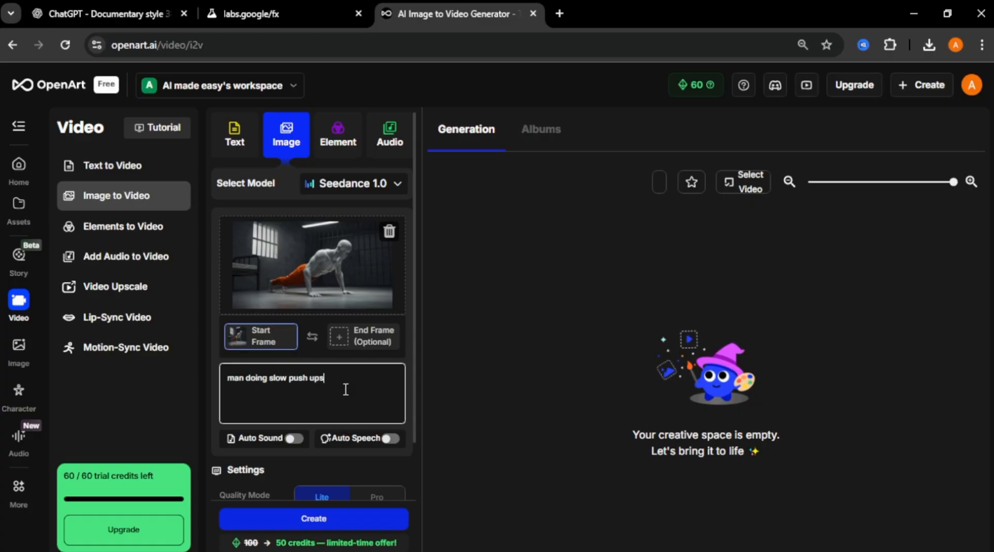
{"action": "type", "text": "and camera slowly z"}
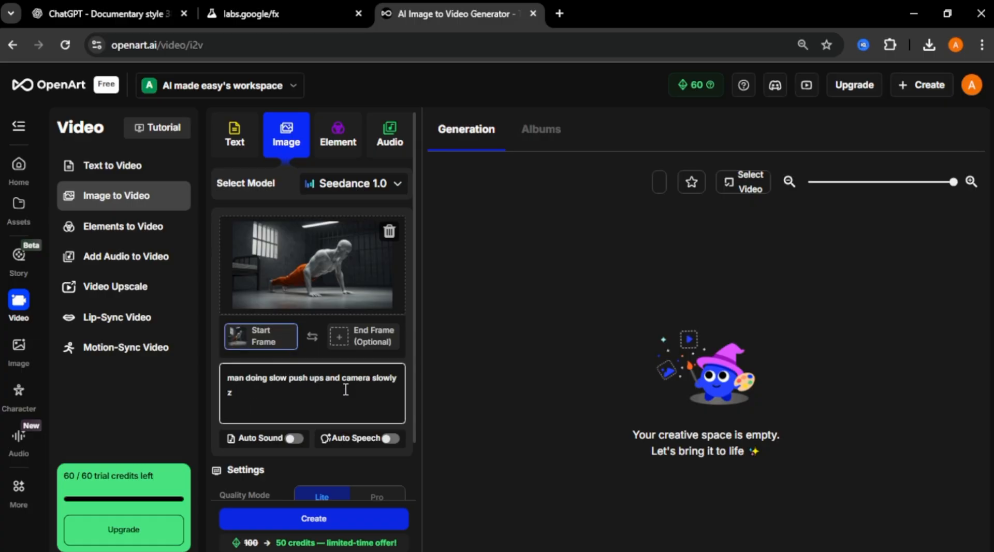
{"action": "type", "text": "zooming in"}
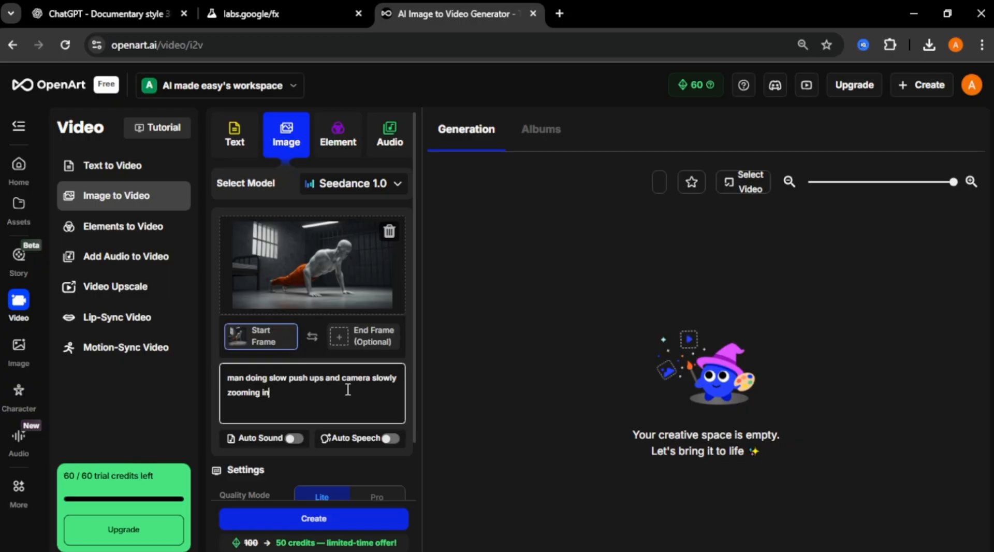
{"action": "left_click", "coordinate": [353, 183]}
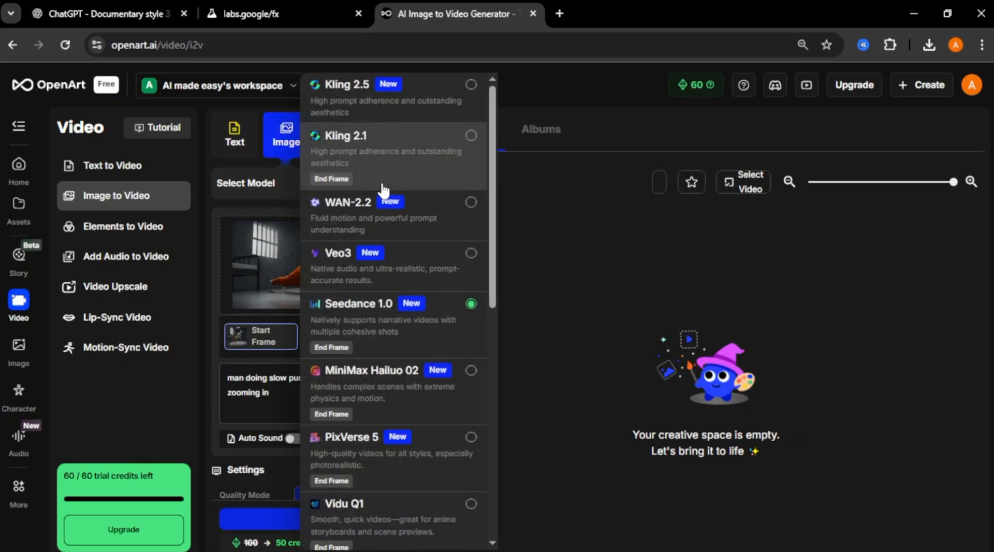
{"action": "mouse_move", "coordinate": [458, 155]}
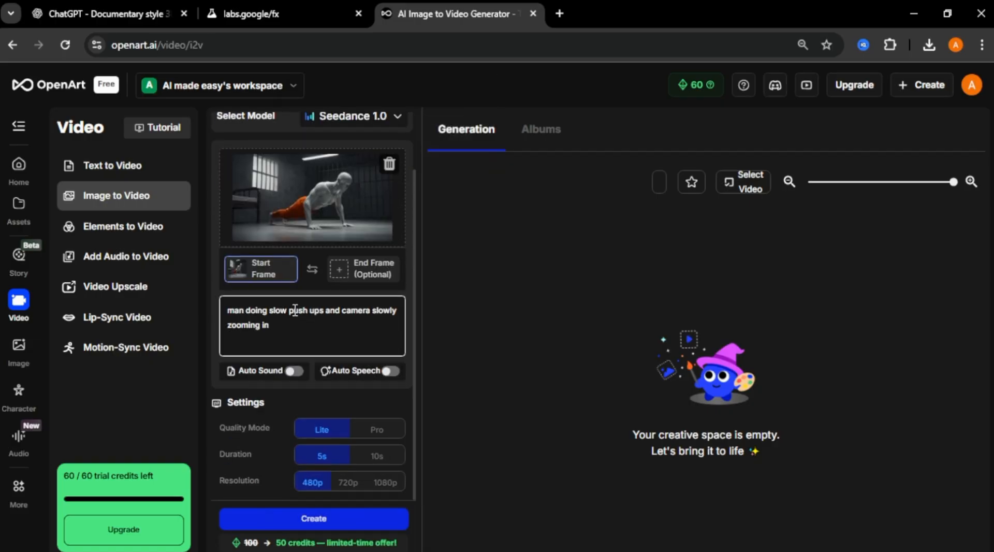
{"action": "mouse_move", "coordinate": [344, 460]}
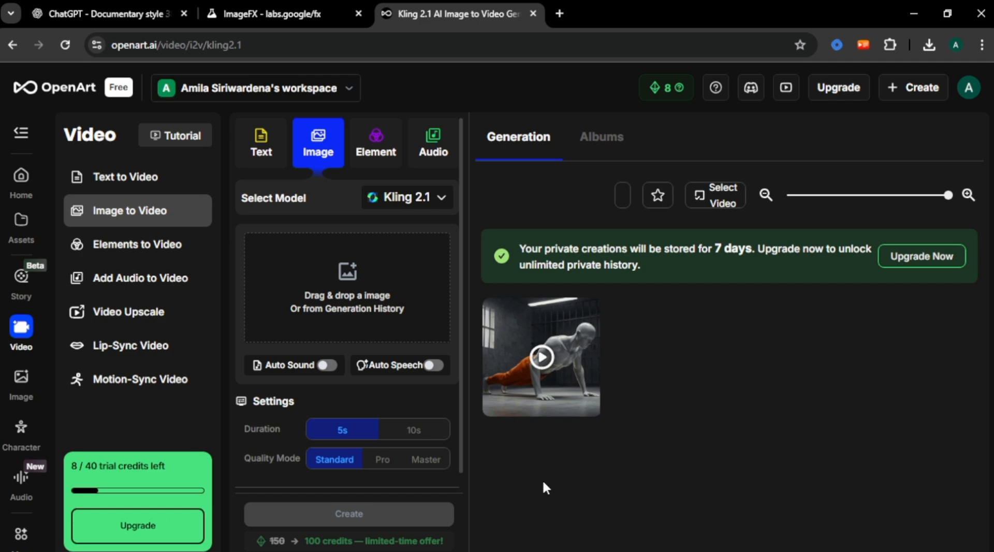
Open the Upgrade subscription plans overlay.
{"action": "left_click", "coordinate": [540, 357]}
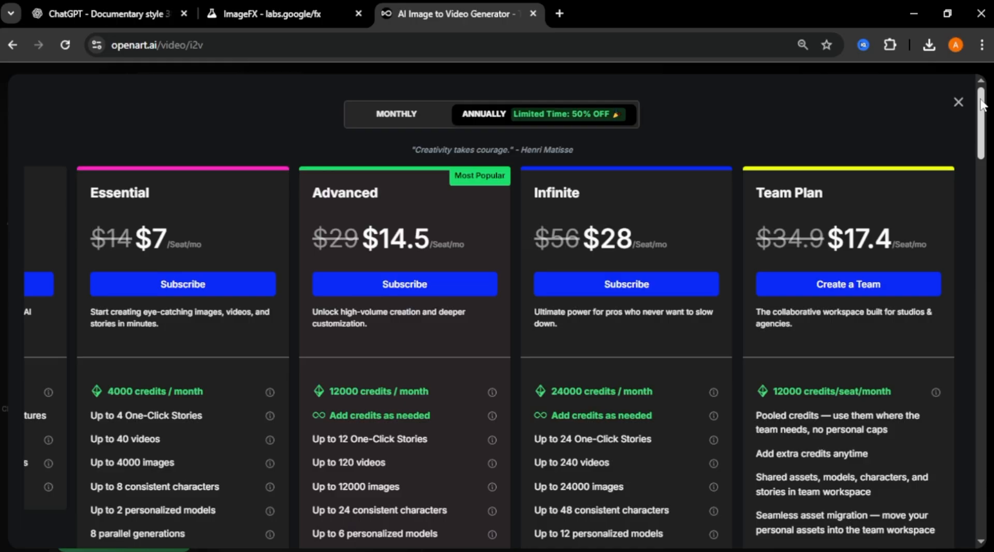
{"action": "scroll", "scroll_direction": "down", "scroll_amount": 3}
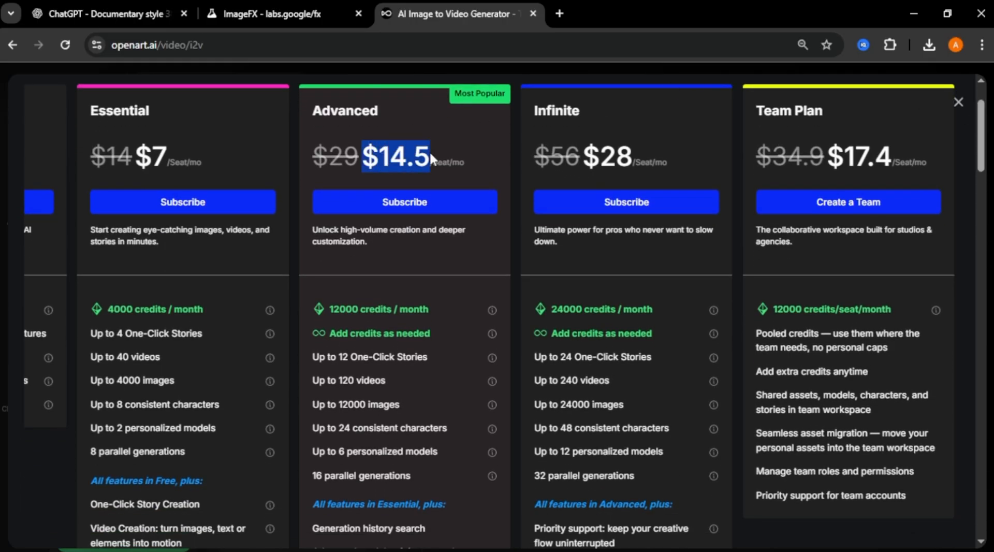
{"action": "mouse_move", "coordinate": [336, 393]}
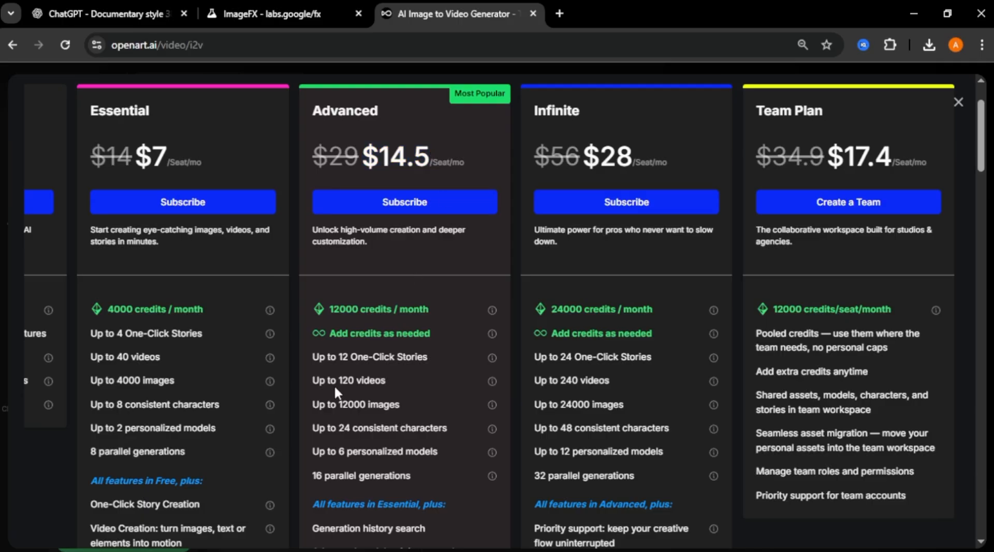